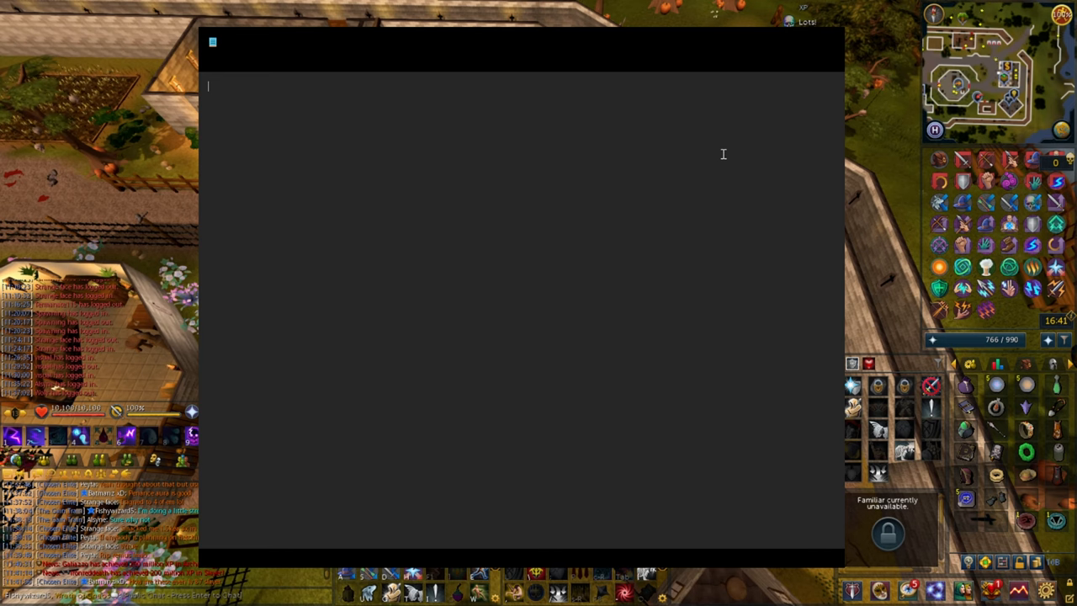
pyautogui.write('Brighter Shores')
pyautogui.write('1.')
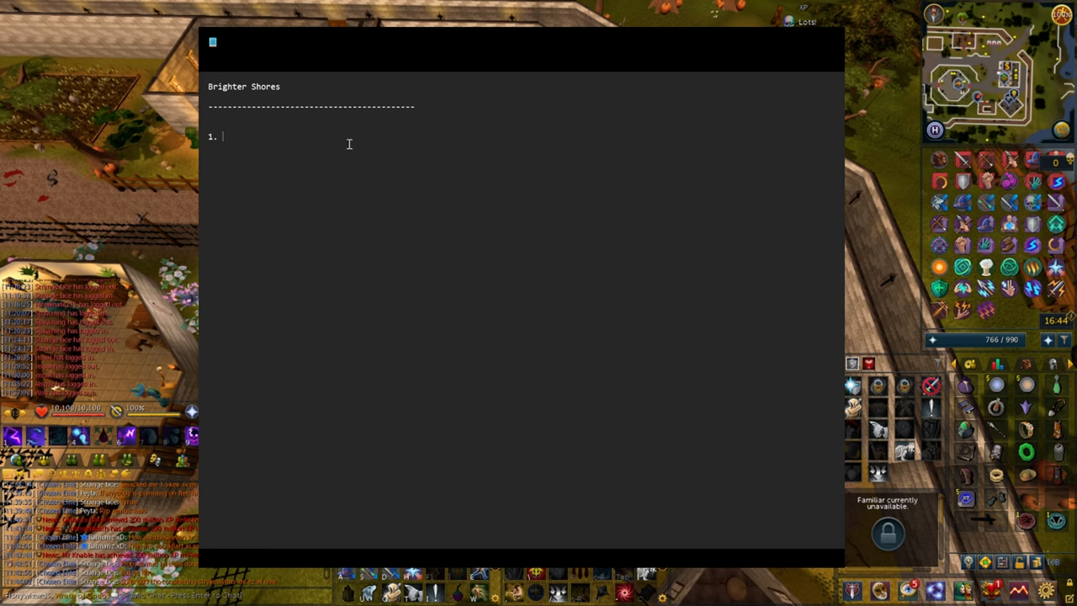
pyautogui.write('Needs to capture the "magic" of play')
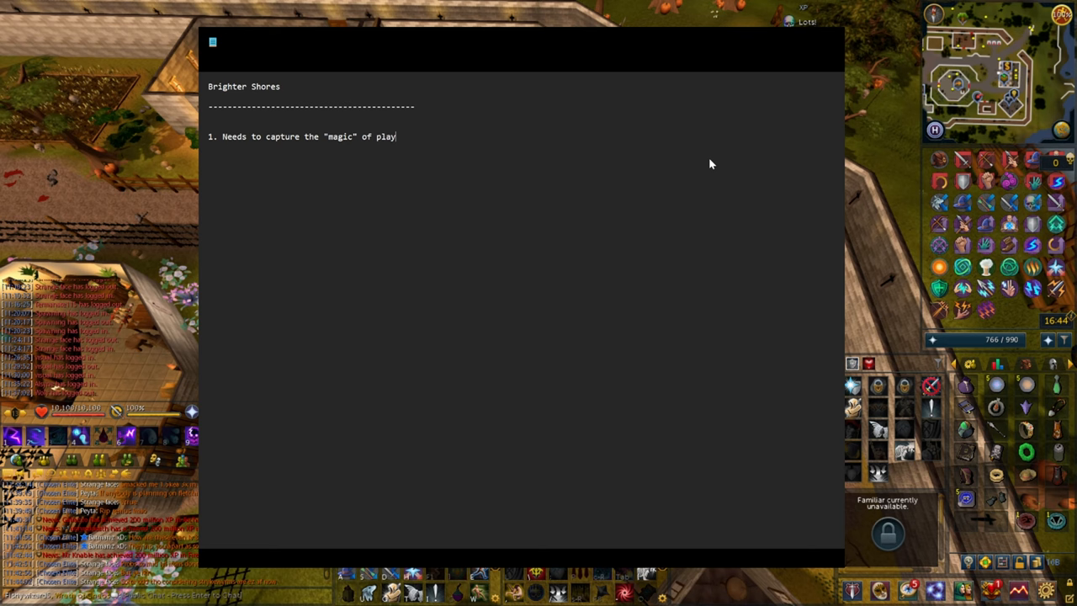